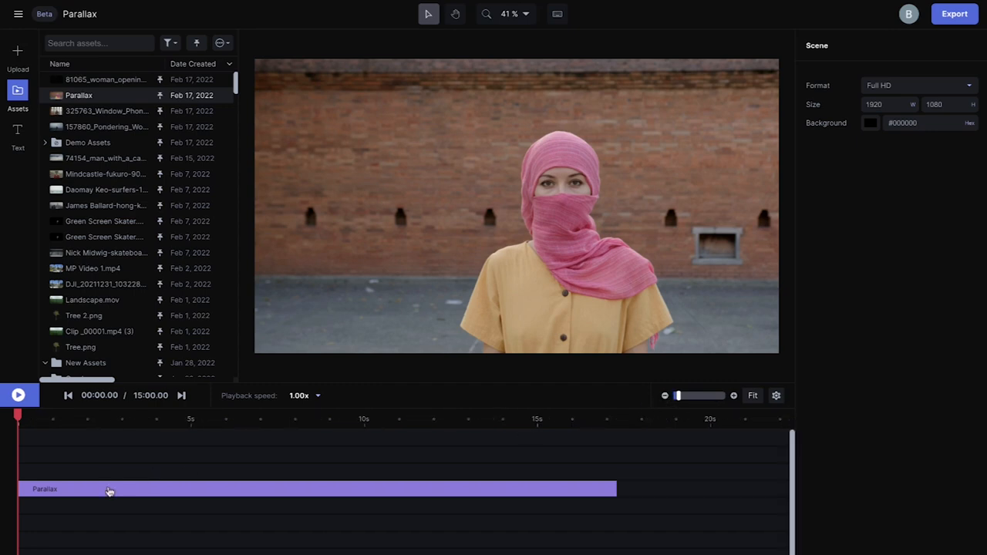
Duplicate the Parallax clip and rename the copies 'GS - Subject' and 'Inpaint - BG'
right_click(108, 490)
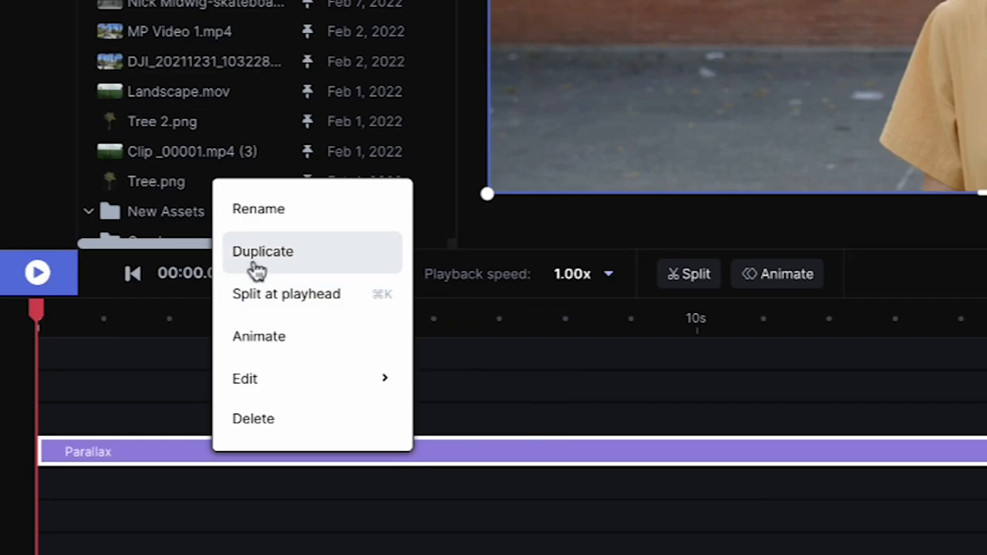
left_click(262, 252)
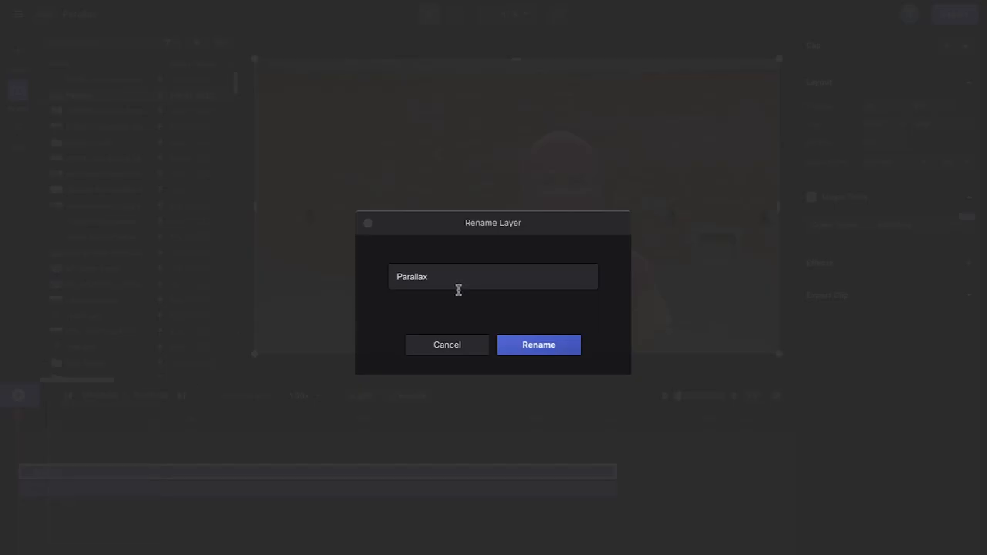
type("GS -")
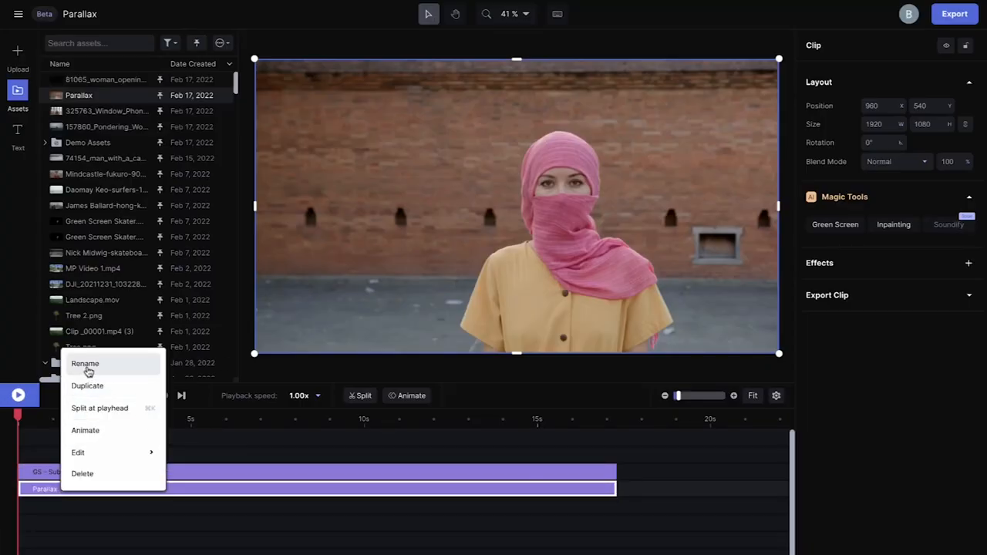
left_click(85, 363)
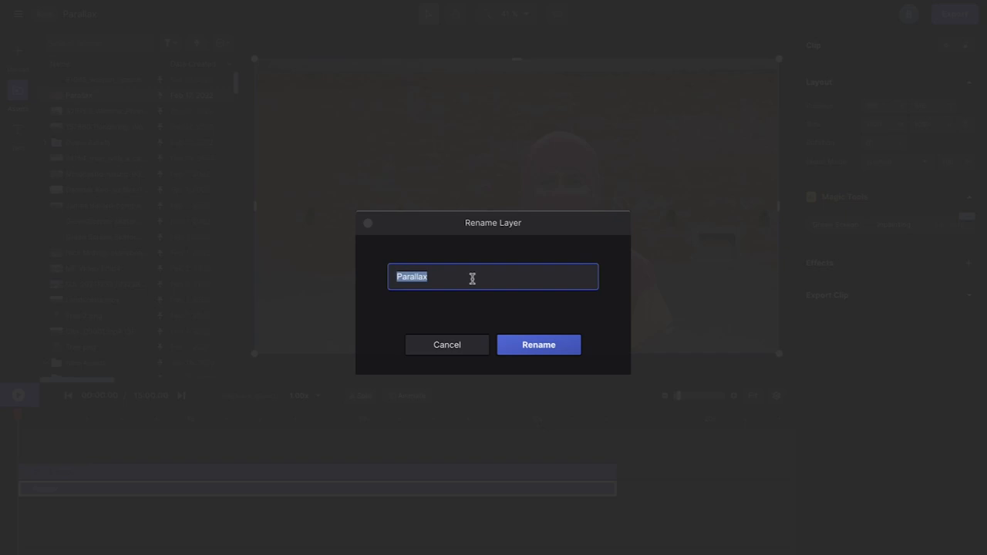
left_click(538, 345)
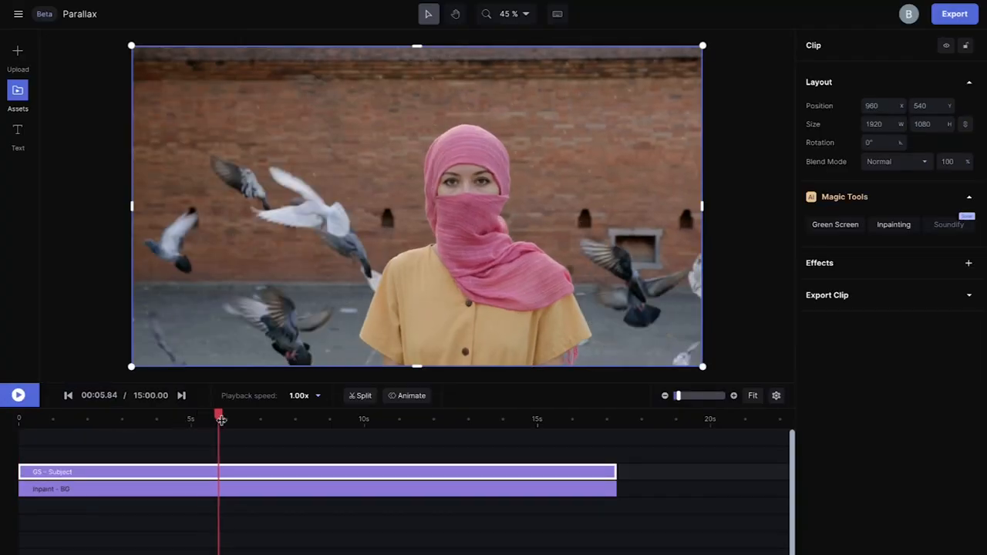
Trim the GS - Subject and Inpaint - BG clips to about 4.8 seconds each
left_click_drag(220, 419, 340, 419)
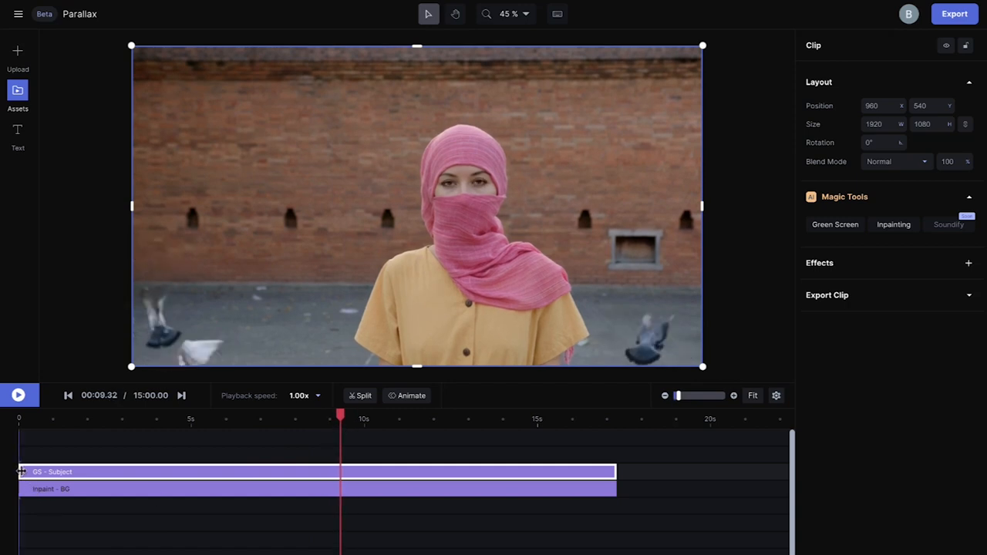
left_click_drag(309, 471, 475, 472)
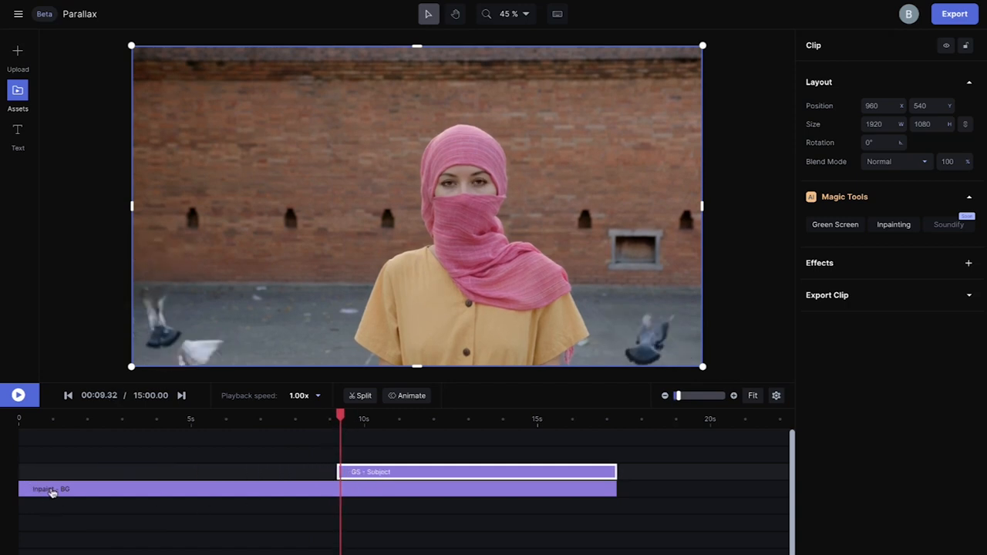
left_click(54, 489)
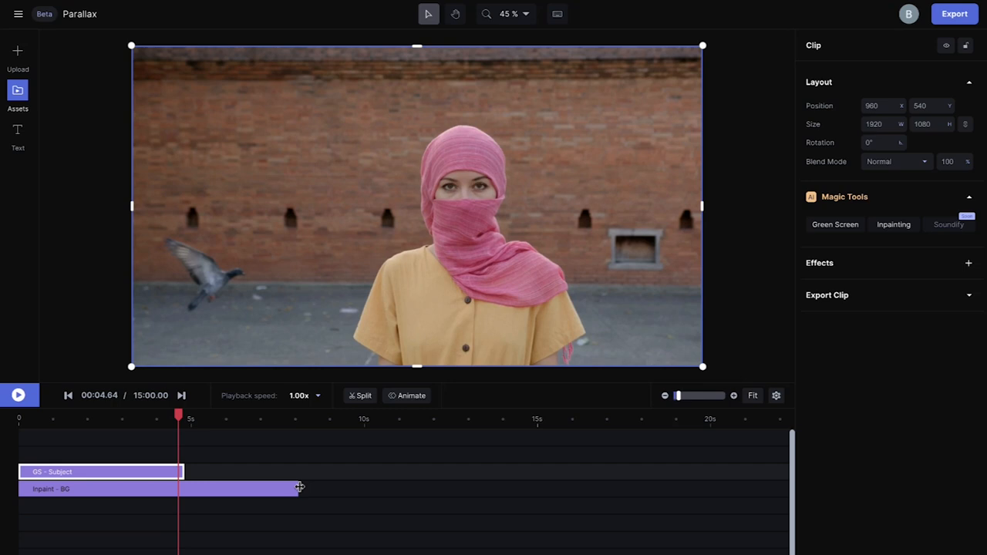
left_click_drag(191, 419, 93, 419)
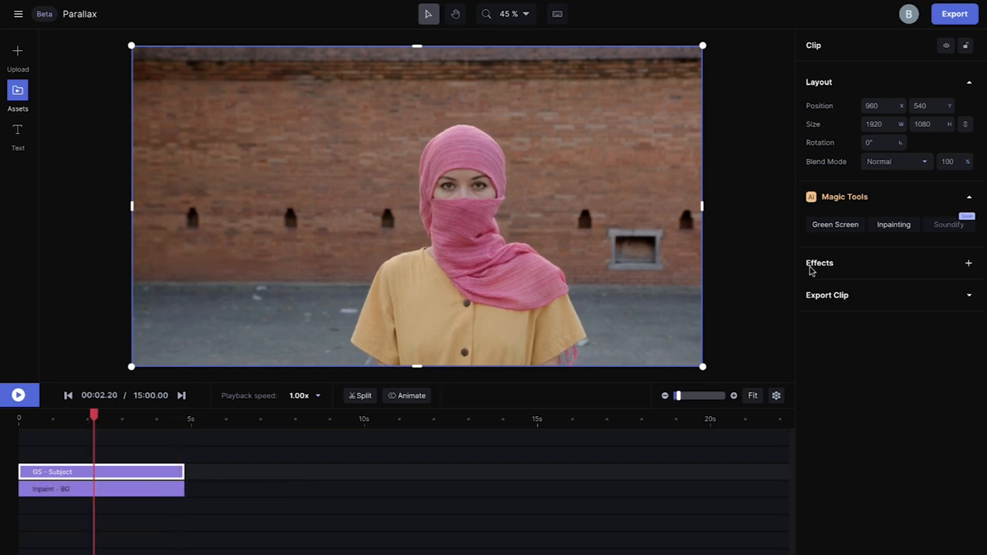
left_click(835, 224)
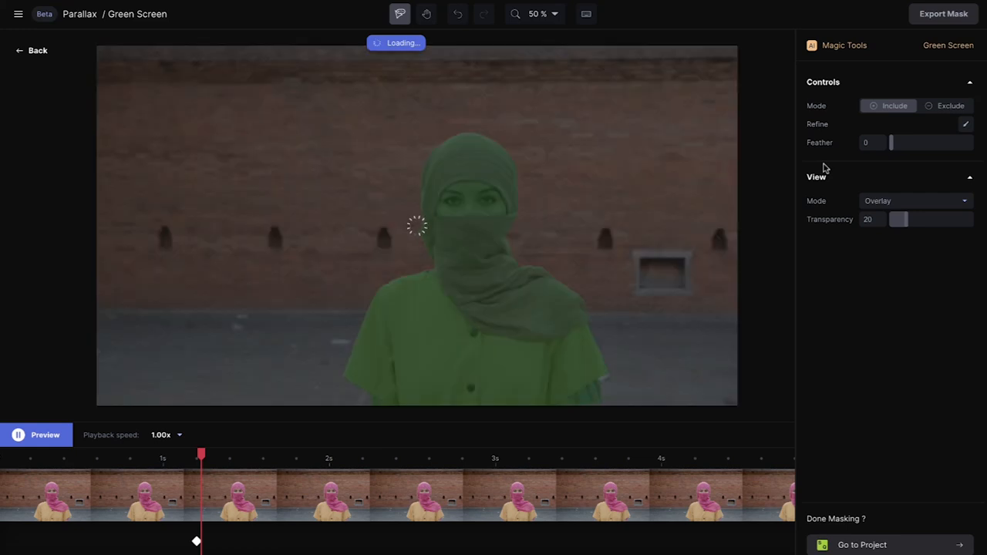
Apply the Green Screen mask to the woman and return to the project
left_click(516, 455)
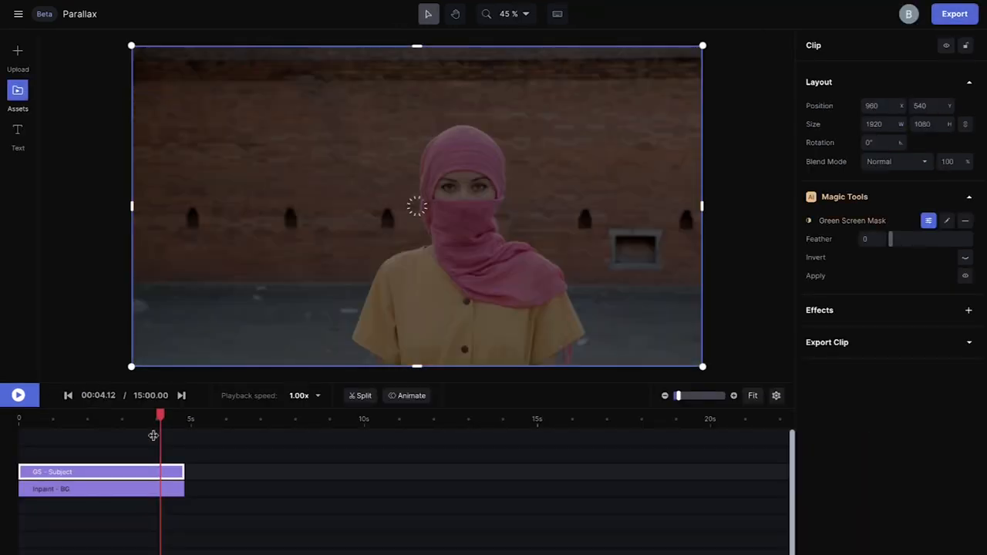
Keyframe GS - Subject scale from clip start, enlarging it to about 2151 wide at the end
left_click(68, 395)
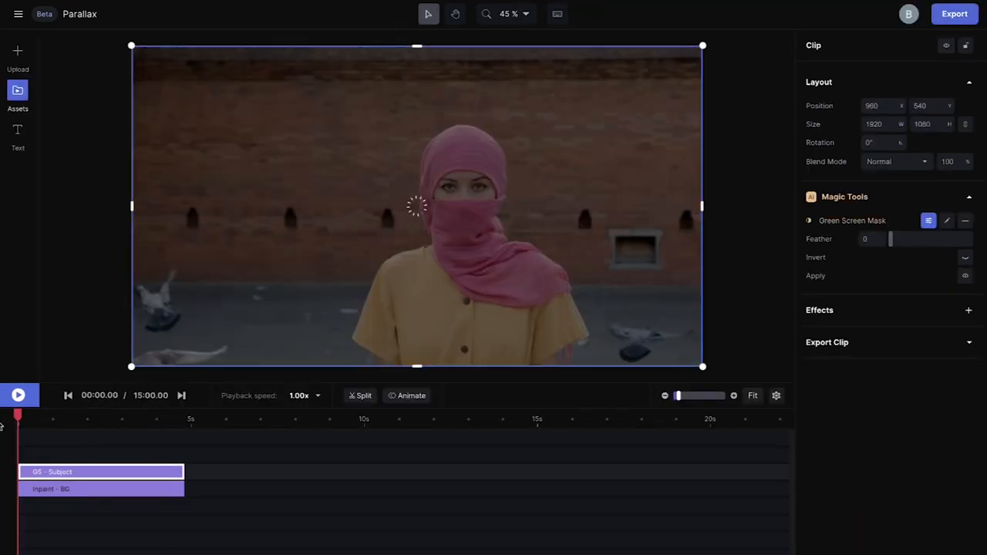
left_click(412, 396)
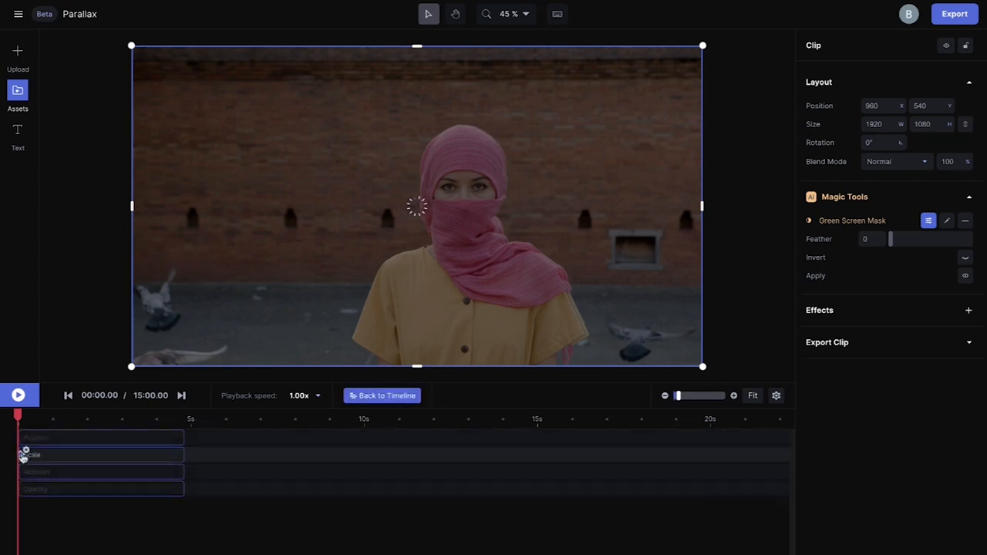
left_click_drag(17, 419, 185, 419)
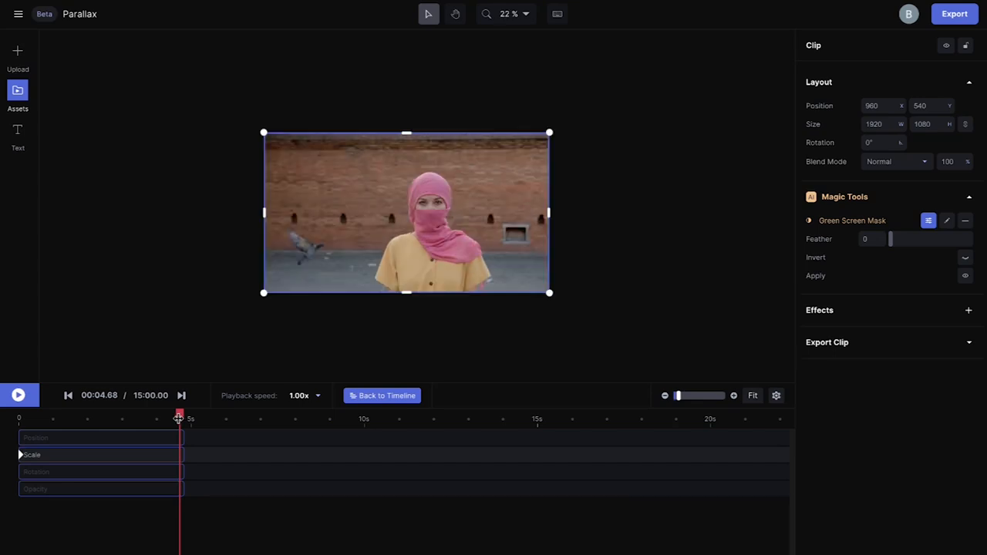
left_click_drag(263, 292, 251, 301)
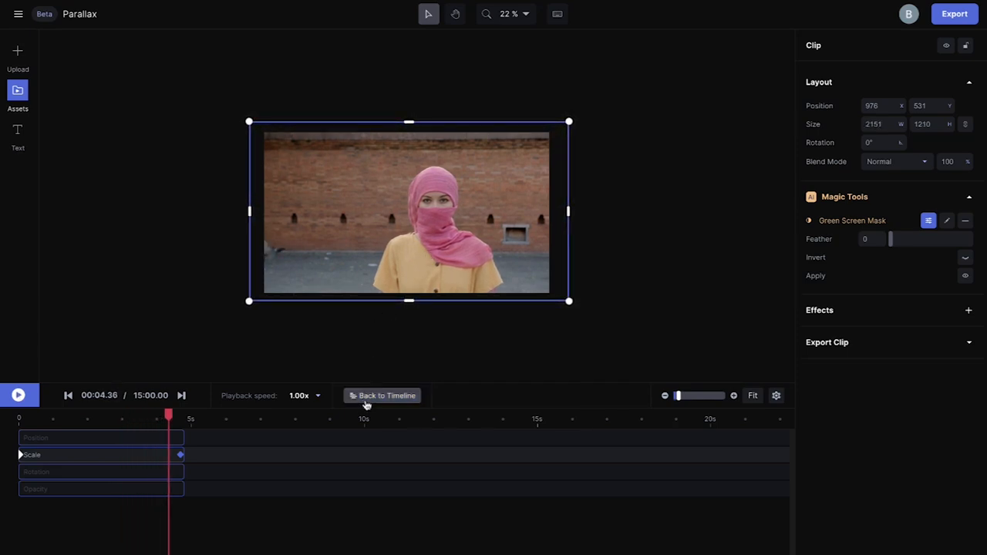
left_click(382, 395)
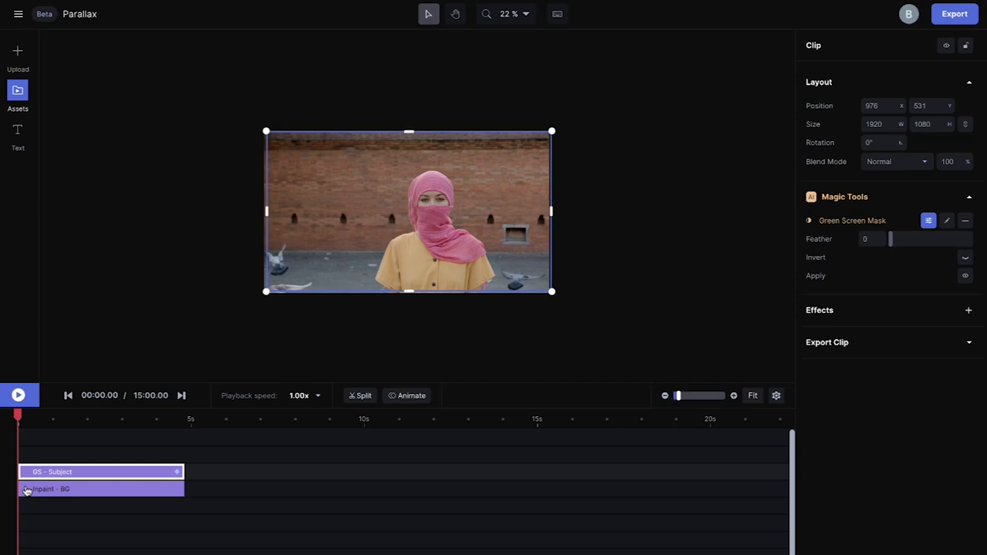
Paint the woman out of Inpaint - BG with Inpainting, preview, and return to project
left_click_drag(101, 471, 288, 472)
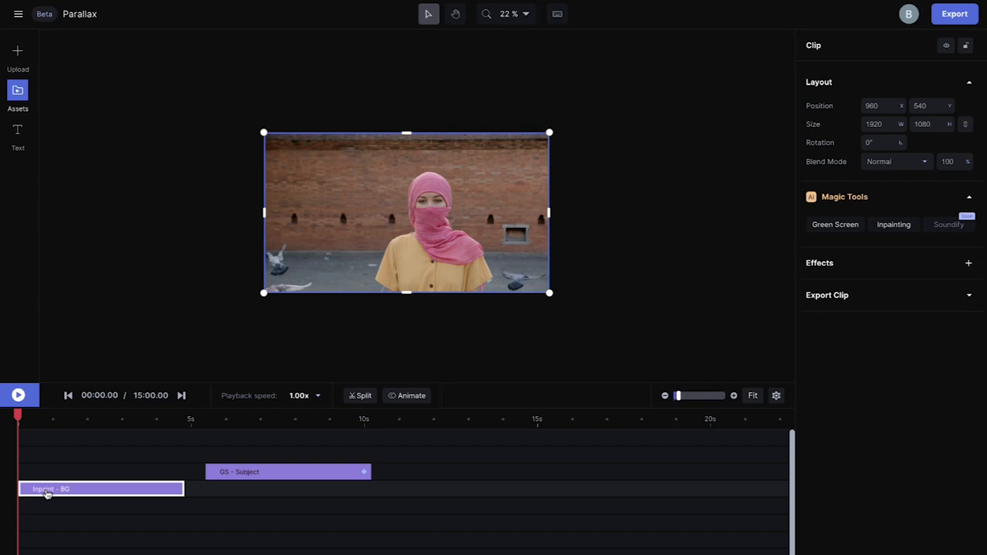
left_click(893, 225)
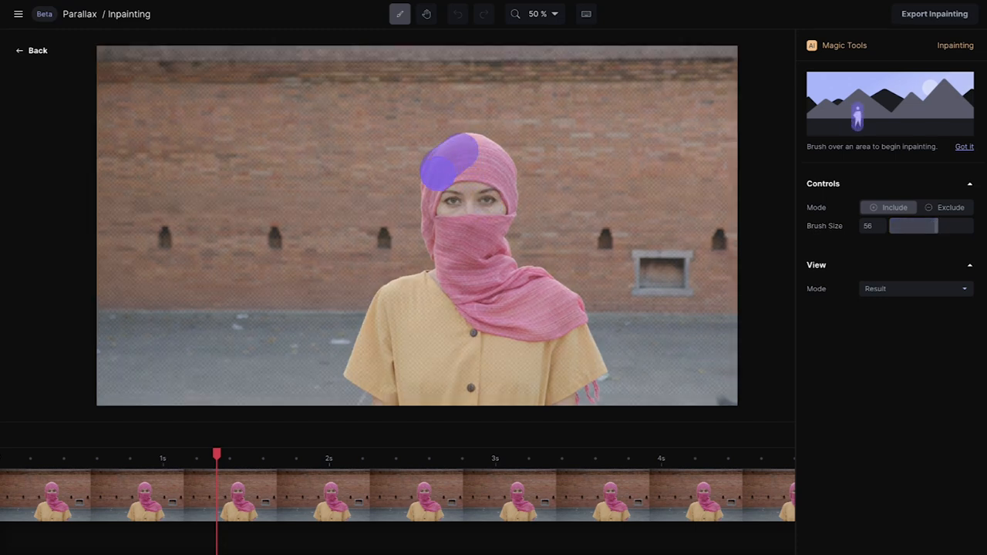
left_click_drag(440, 162, 394, 297)
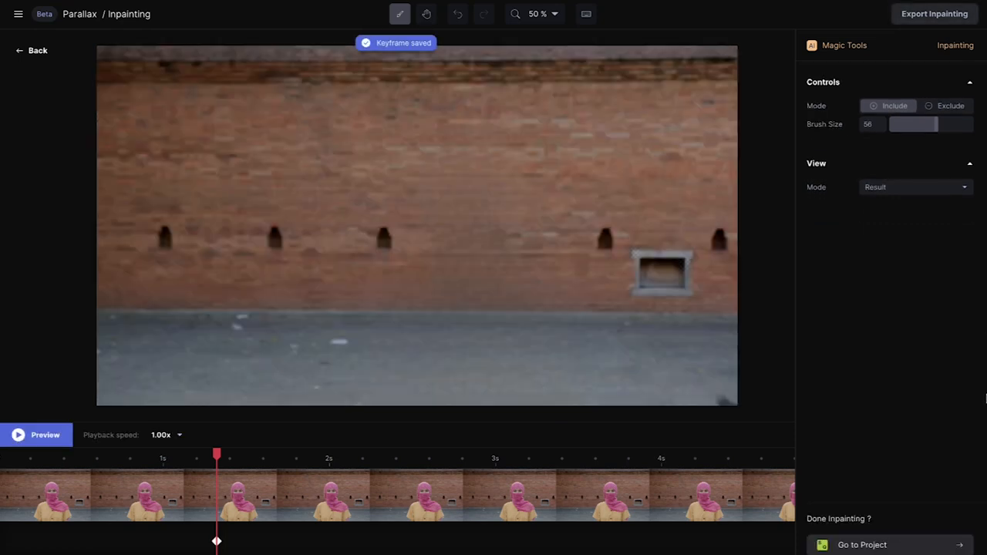
left_click(18, 434)
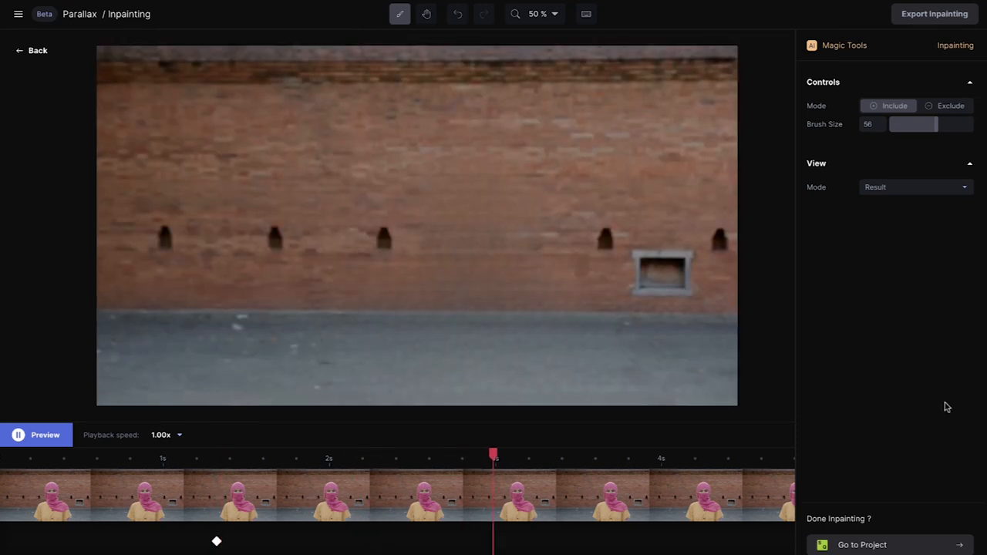
left_click(37, 50)
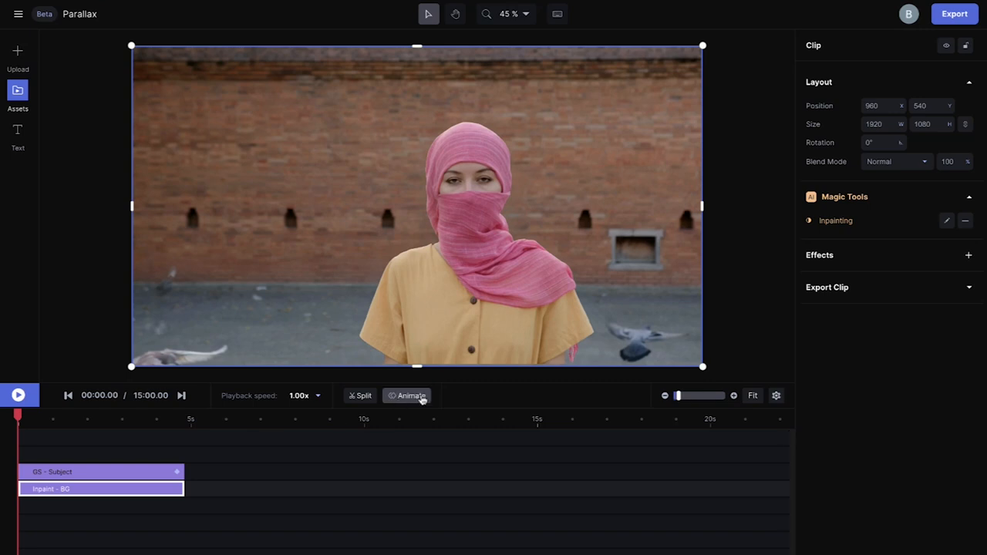
Scale Inpaint - BG to about 2386 wide, place its keyframe at clip end, and preview
left_click(407, 396)
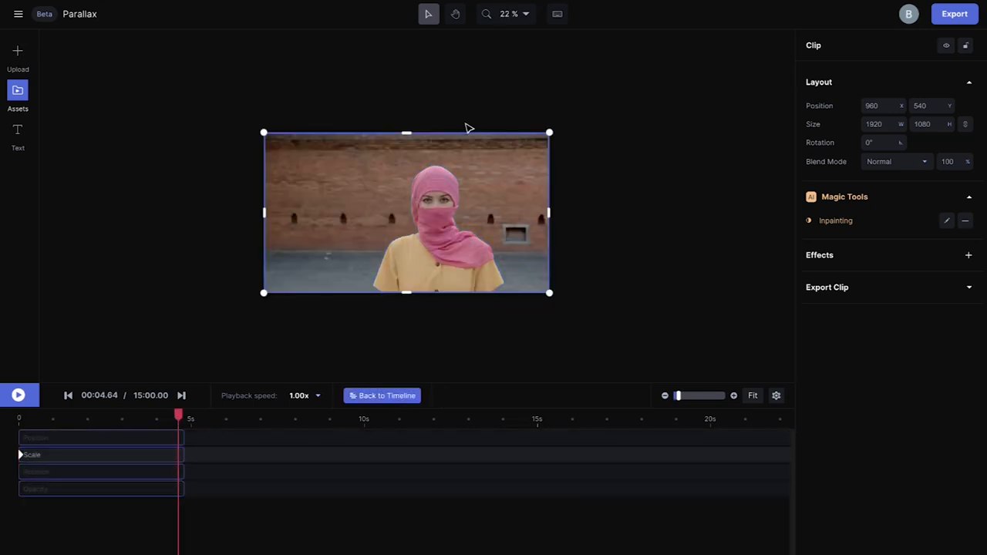
left_click_drag(550, 132, 567, 118)
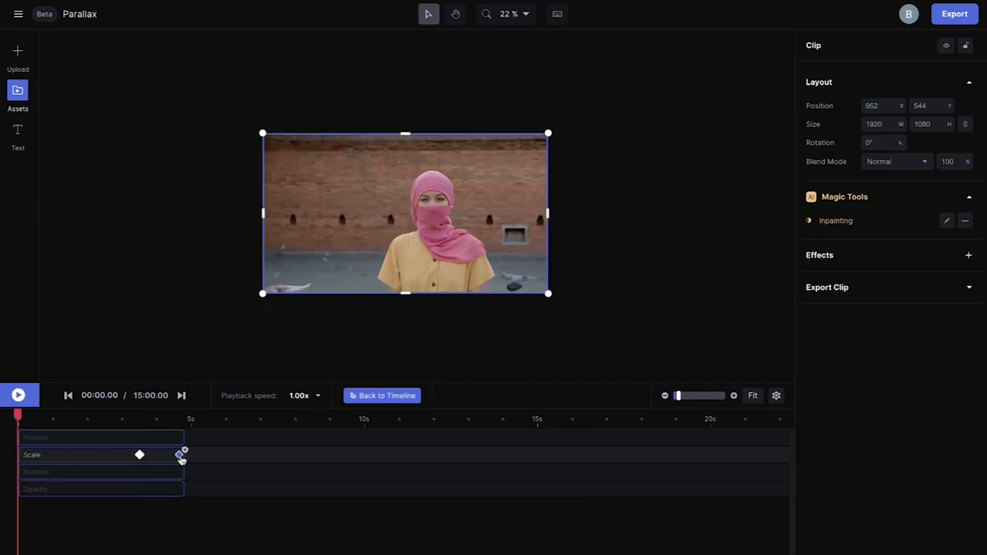
left_click_drag(17, 419, 138, 419)
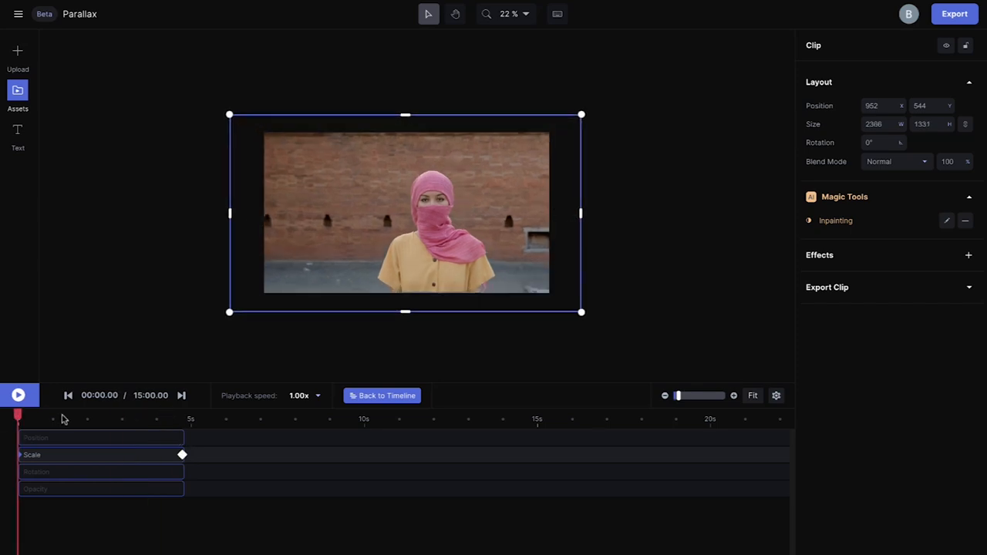
left_click(18, 395)
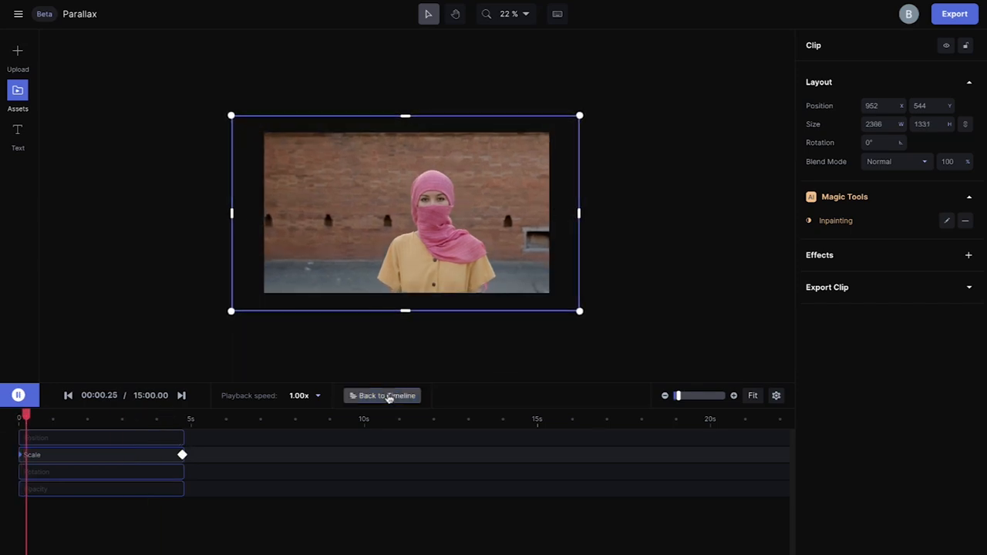
left_click(18, 395)
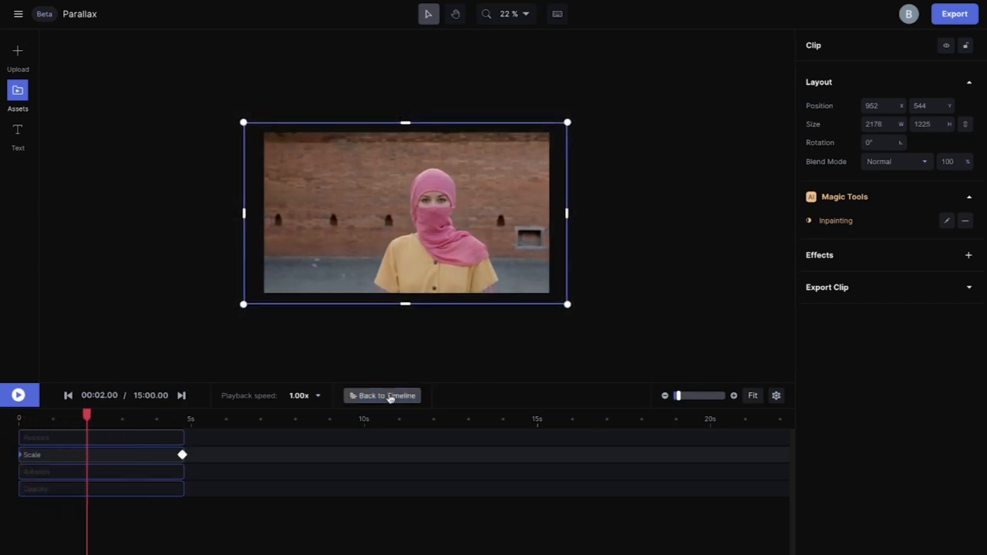